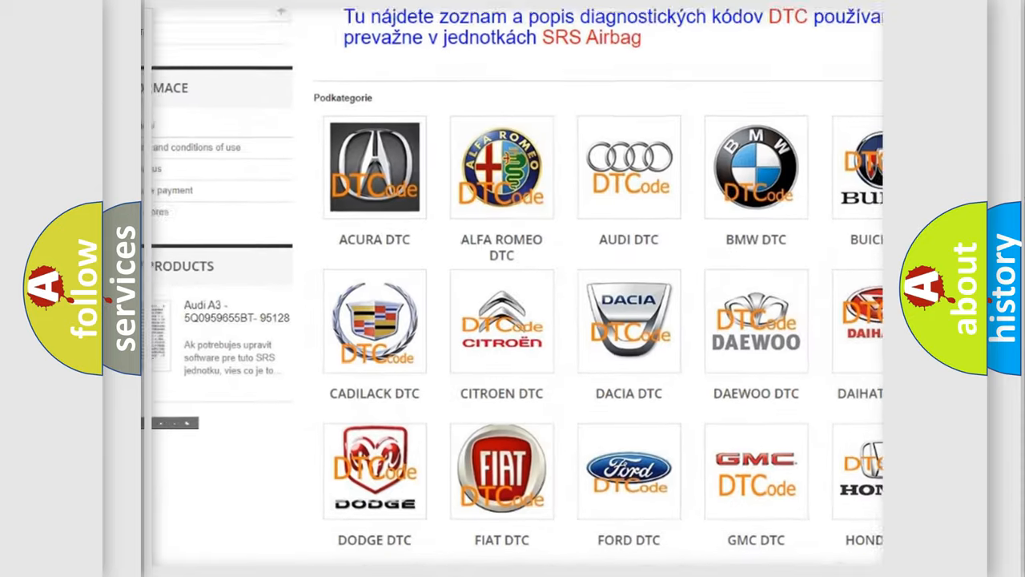
scroll("down", 3)
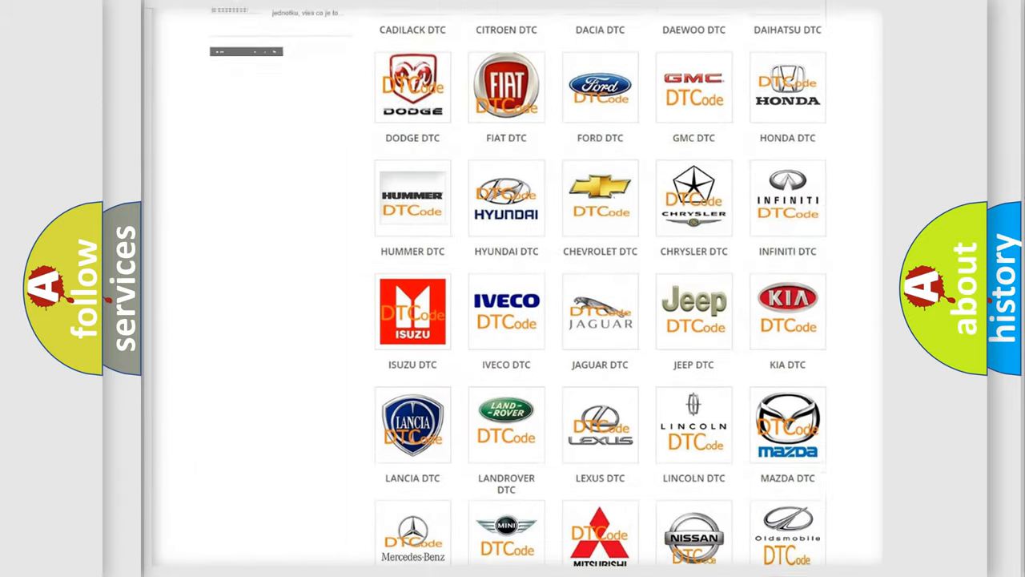
scroll("down", 3)
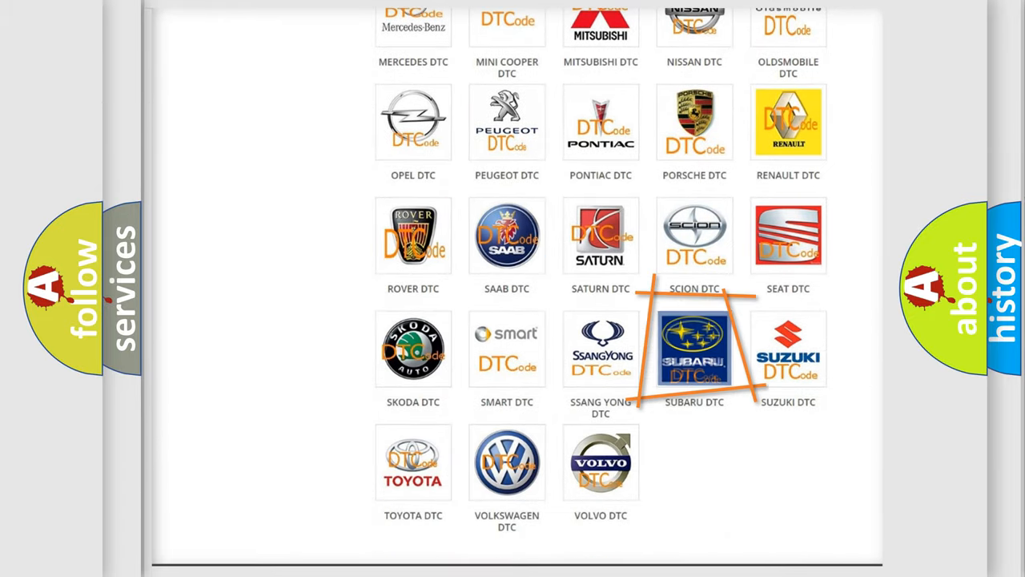